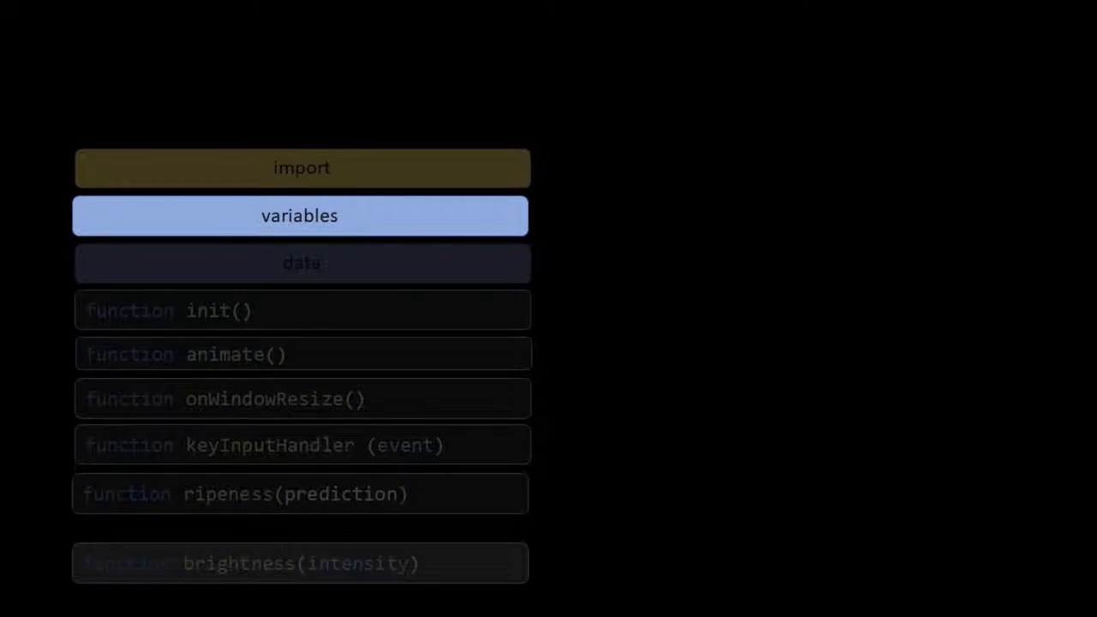
Advance the diagram highlight from variables to data, then to the init() function block.
click(301, 264)
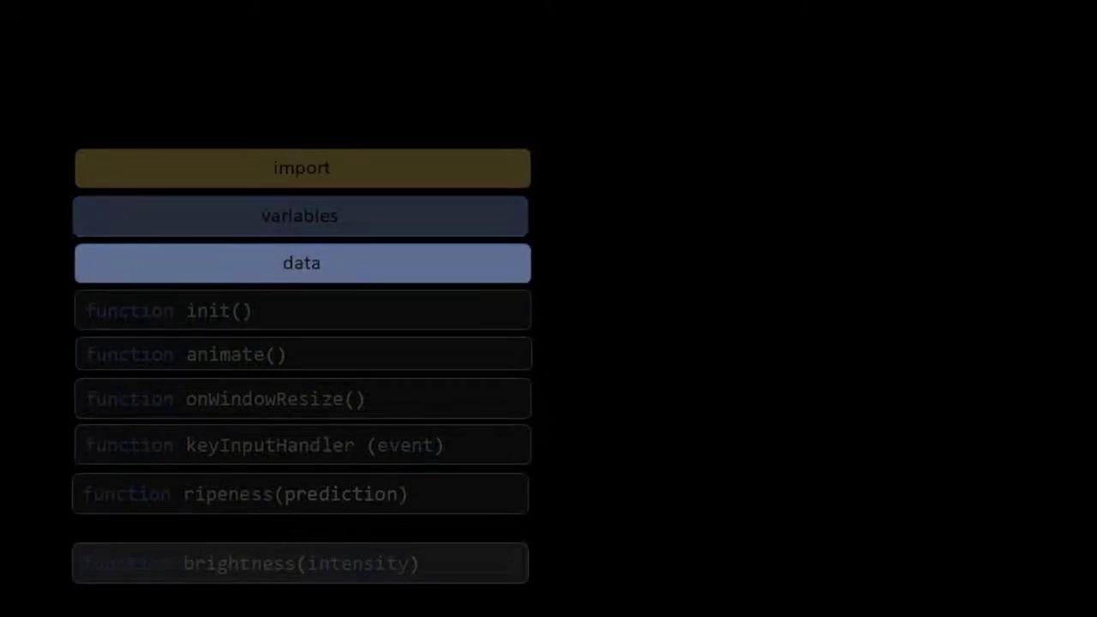
click(301, 310)
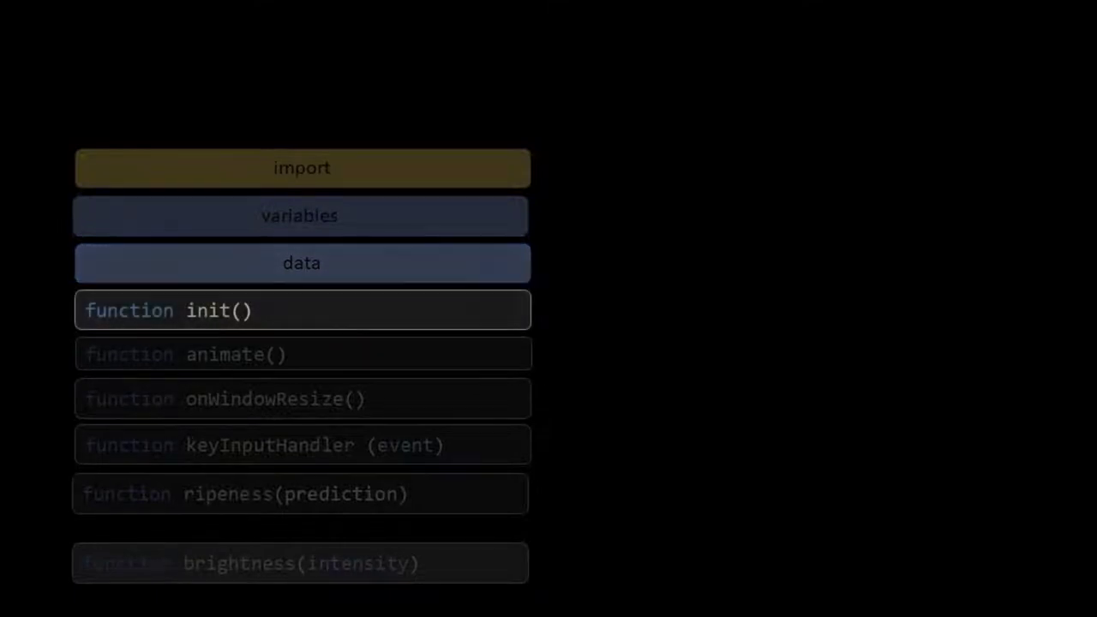